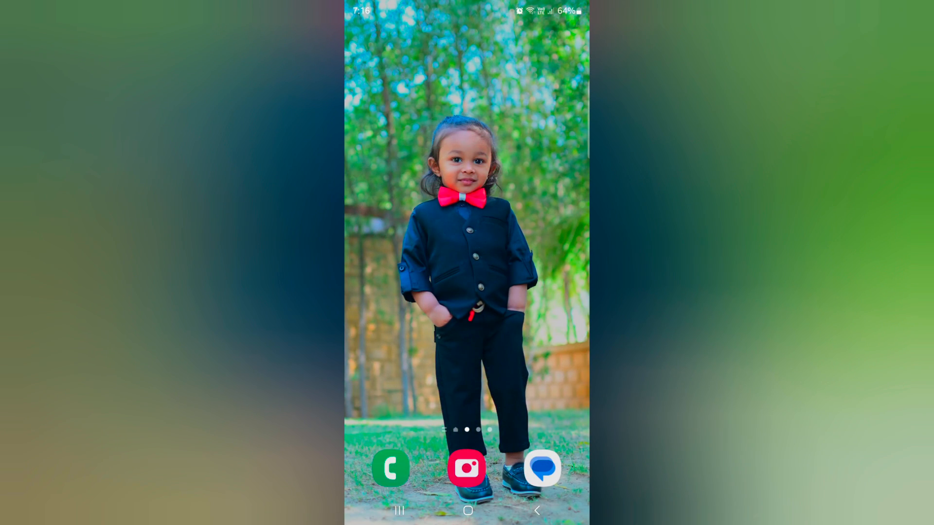
Launch the Phone app from the Samsung folder in the app drawer.
scroll(up, 3)
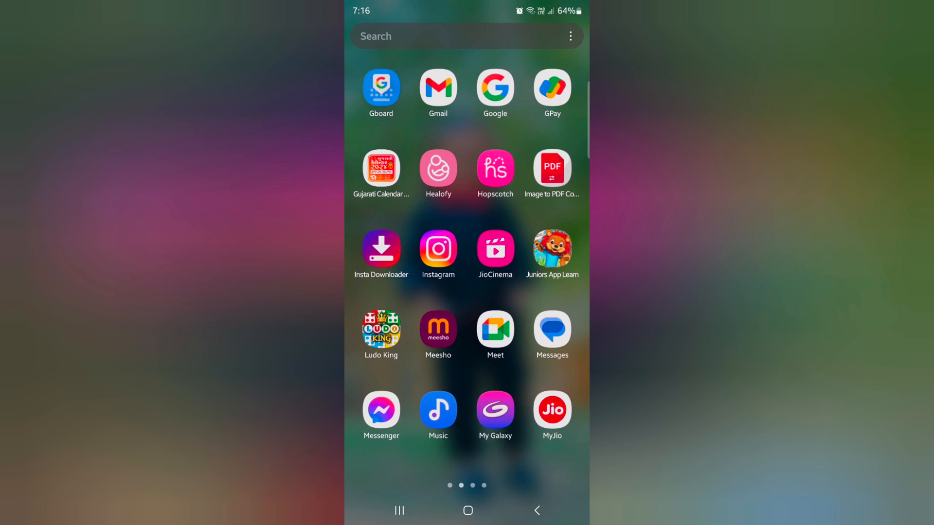
scroll(left, 3)
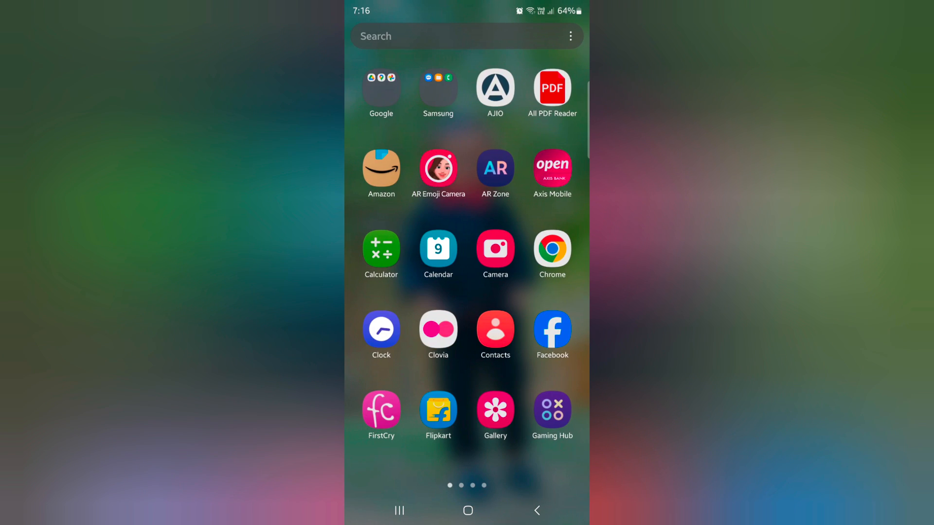
click(438, 86)
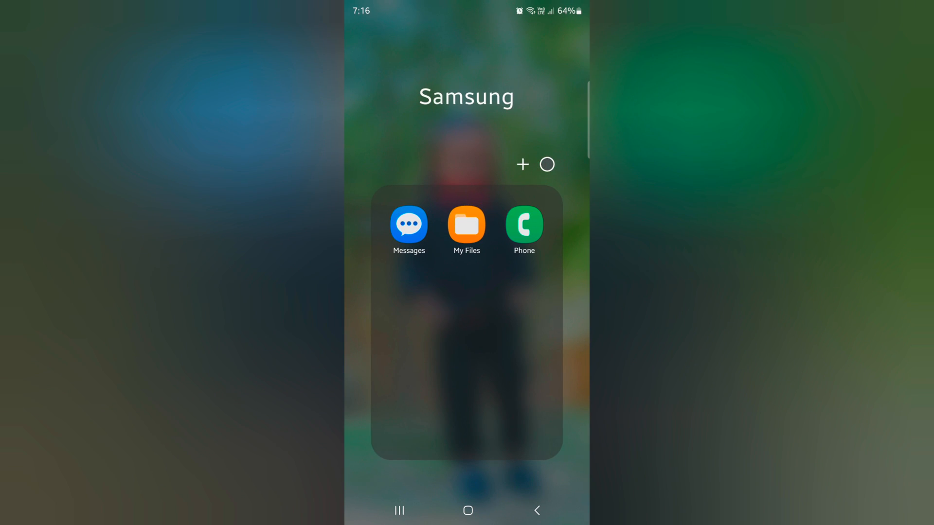
click(523, 226)
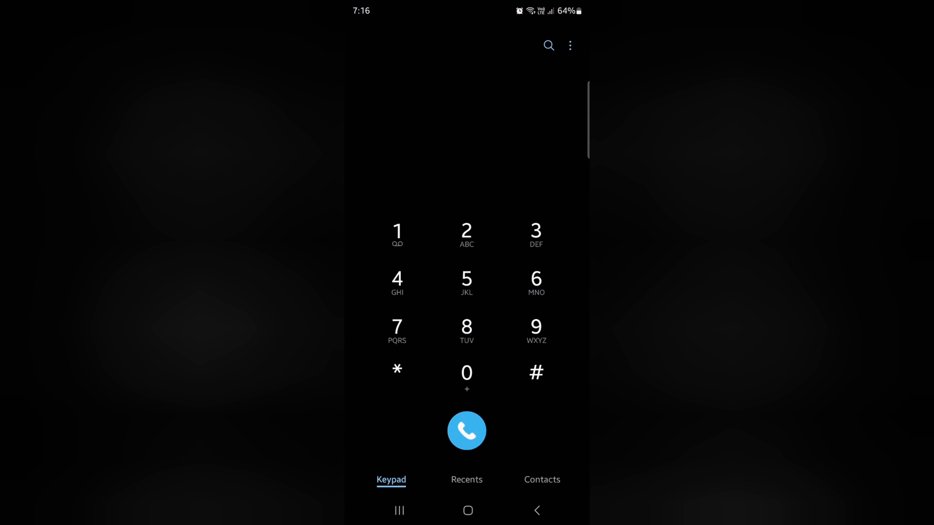
Reach the Record calls page via the three-dot menu's Settings.
click(569, 46)
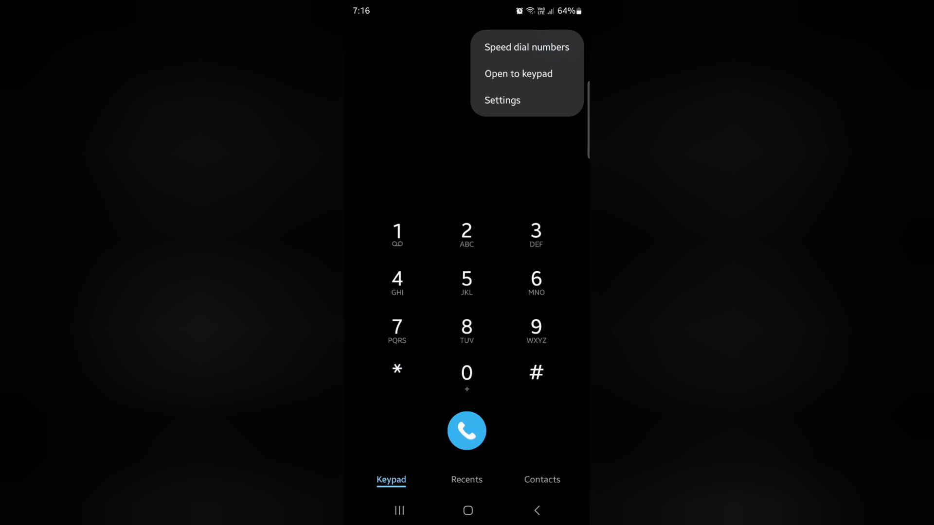
click(502, 100)
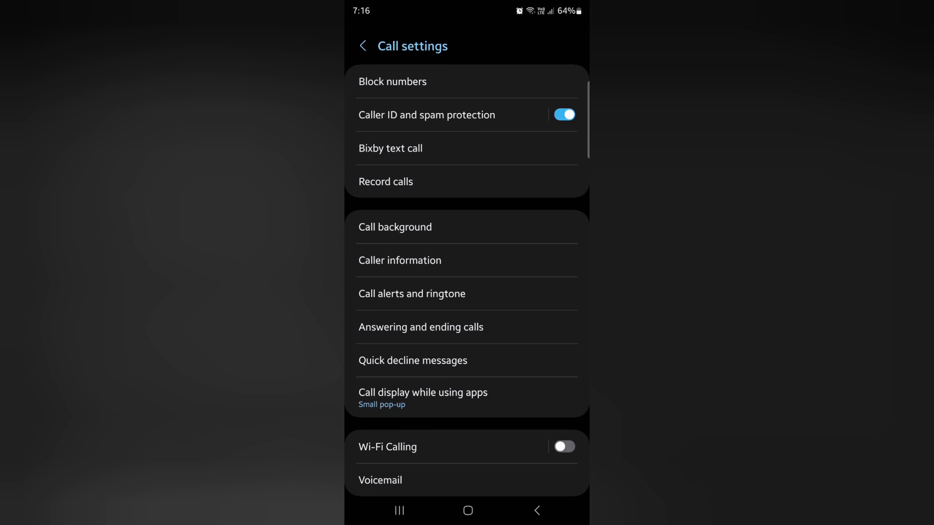
click(385, 182)
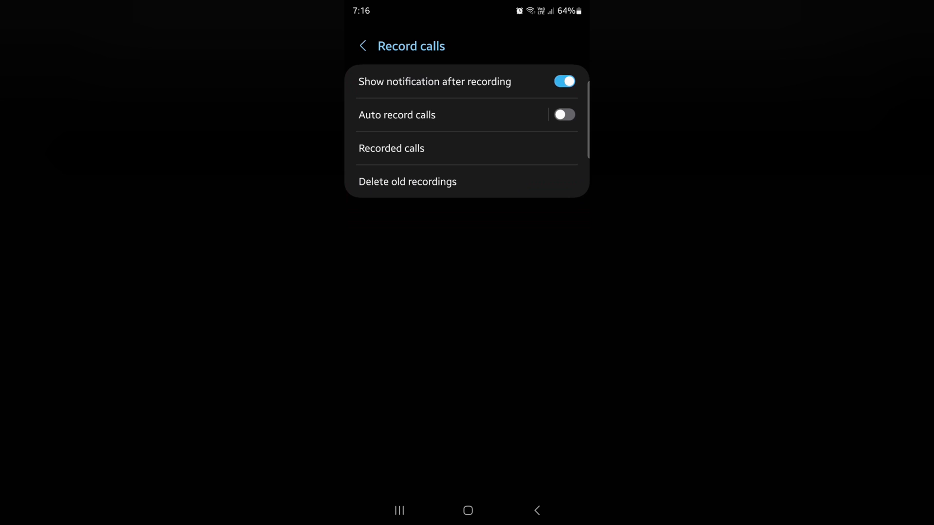
Enable Auto record calls for All calls, then view the Recorded calls list.
click(562, 115)
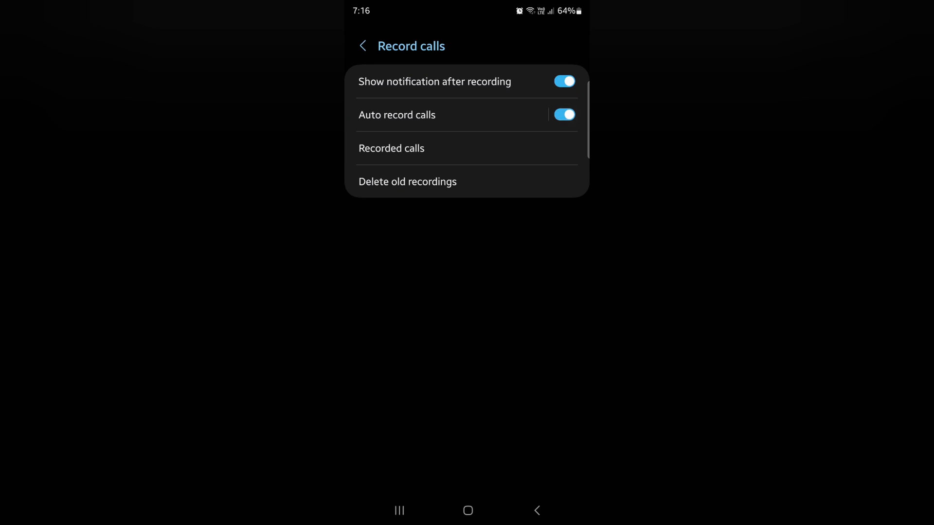
click(397, 115)
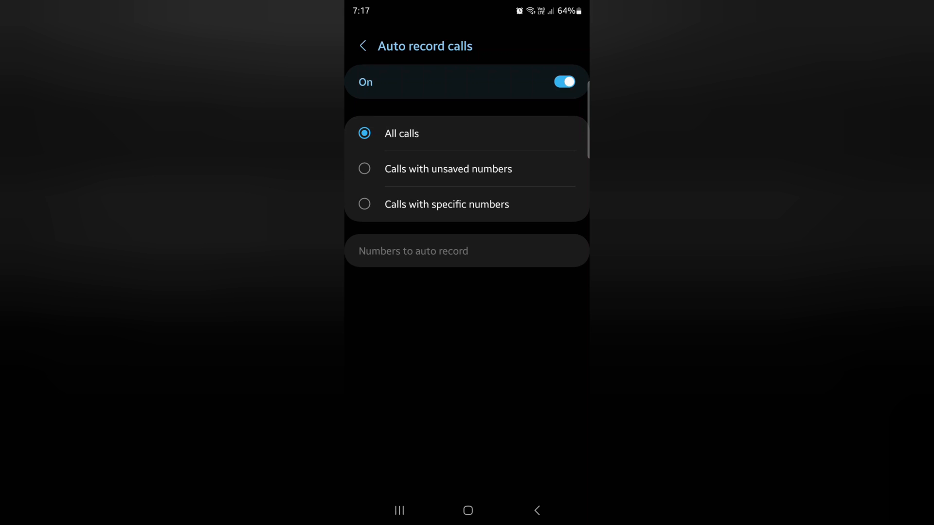
click(362, 46)
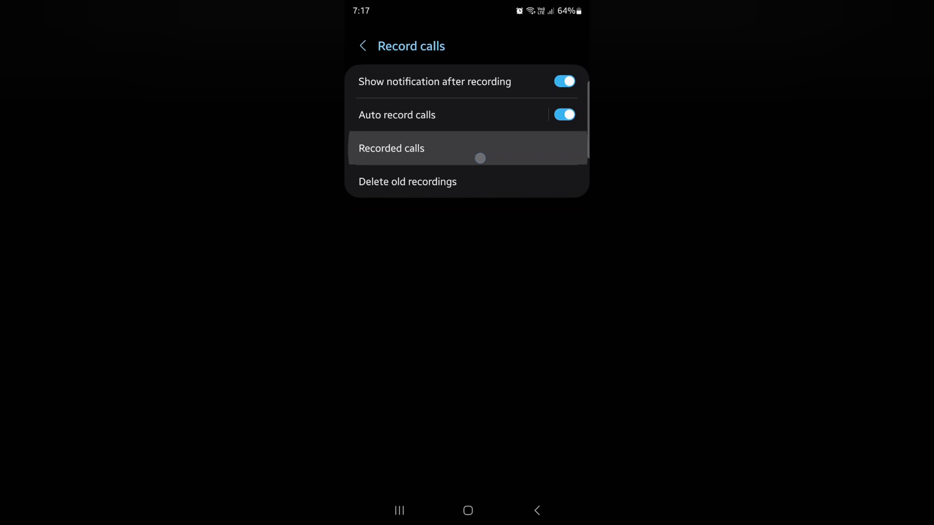
click(391, 148)
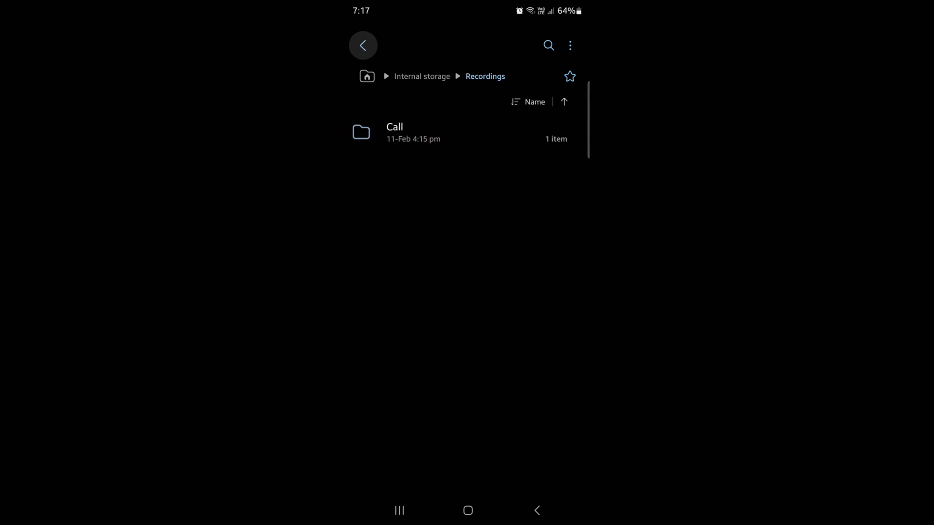
Back out of the Call recordings folder to Internal storage and the home screen.
click(362, 45)
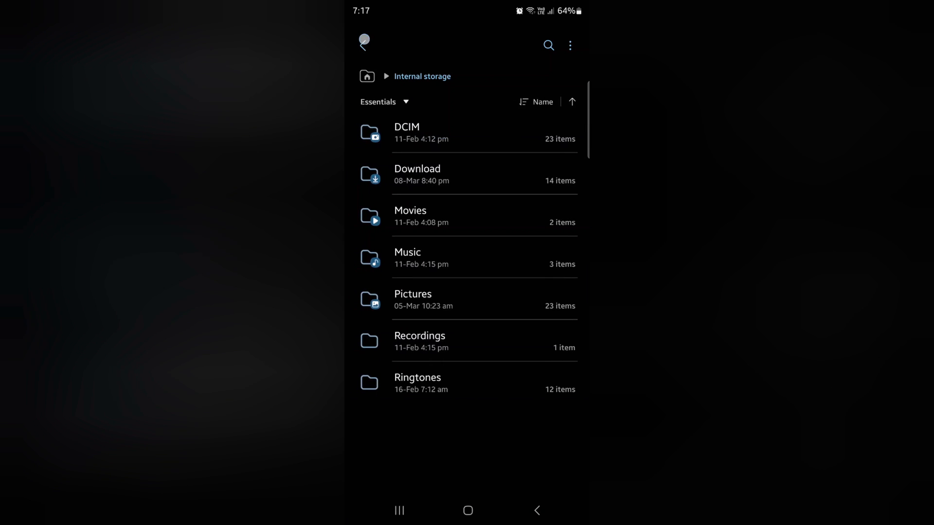
click(467, 511)
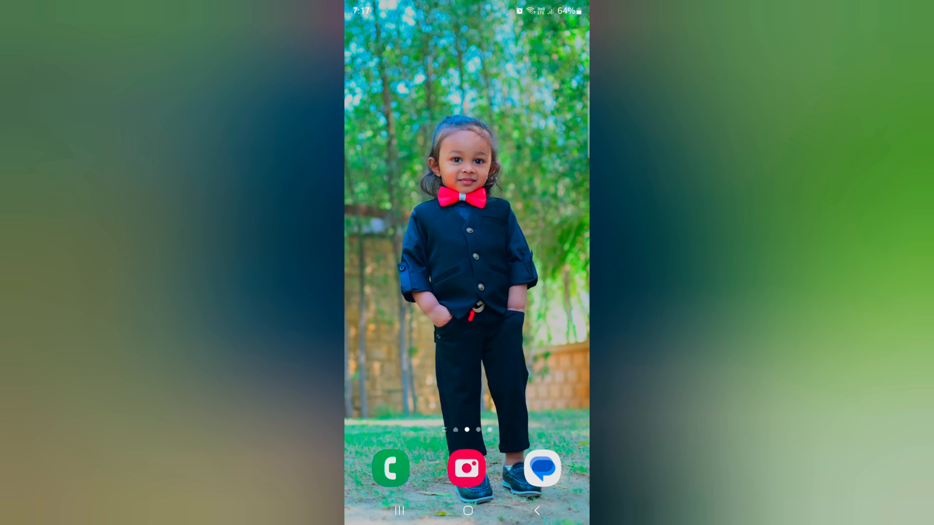
Reopen Phone's Record calls page, switch Auto record calls off, and return to Call settings.
click(390, 468)
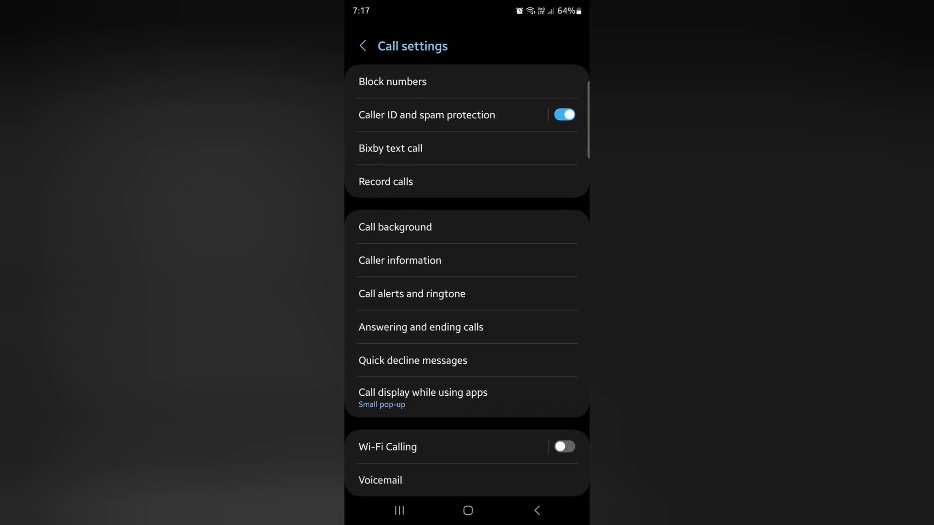
click(385, 181)
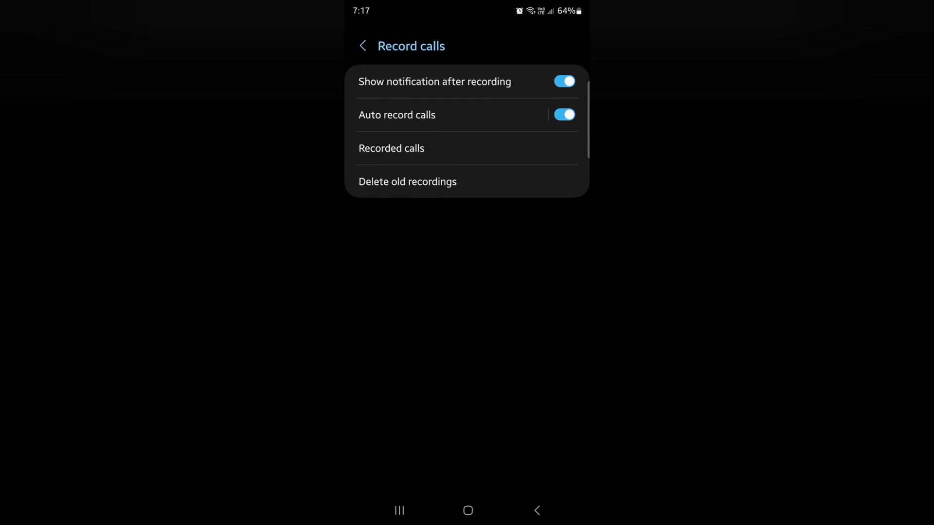
click(407, 181)
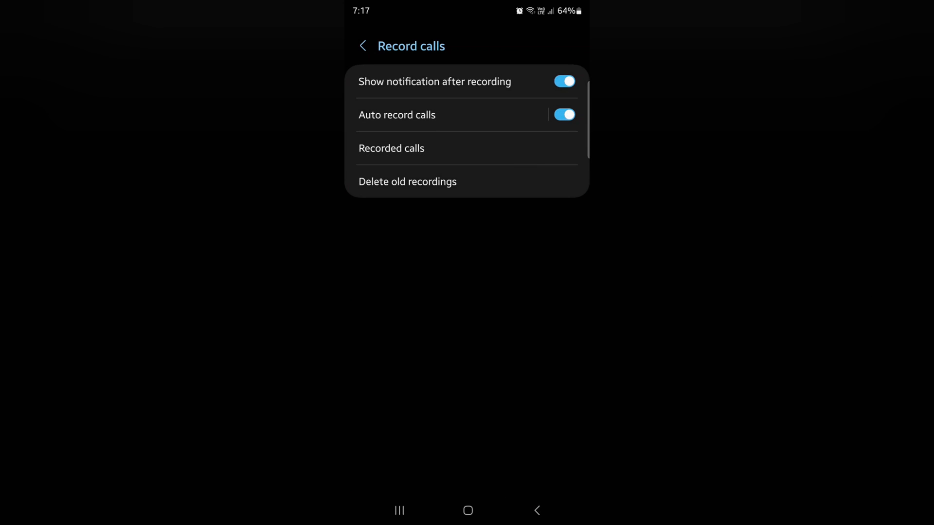
click(563, 115)
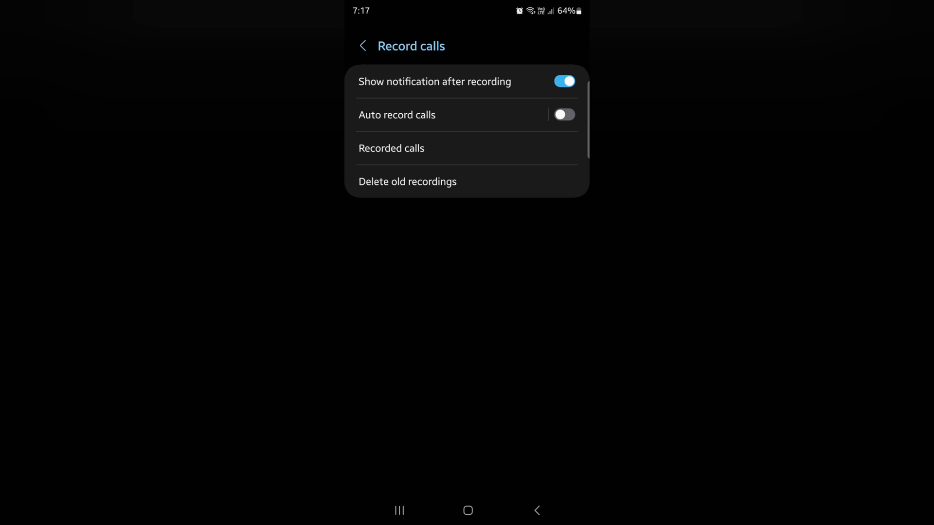
click(362, 46)
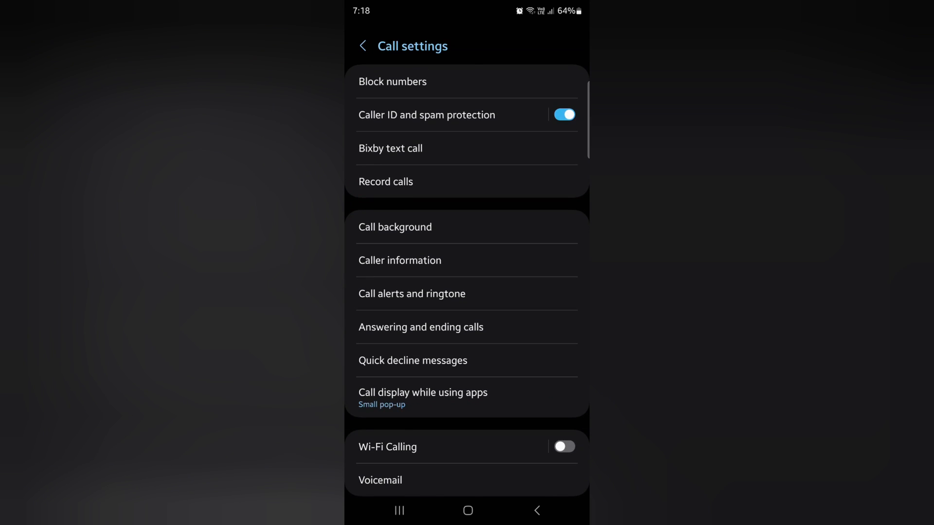